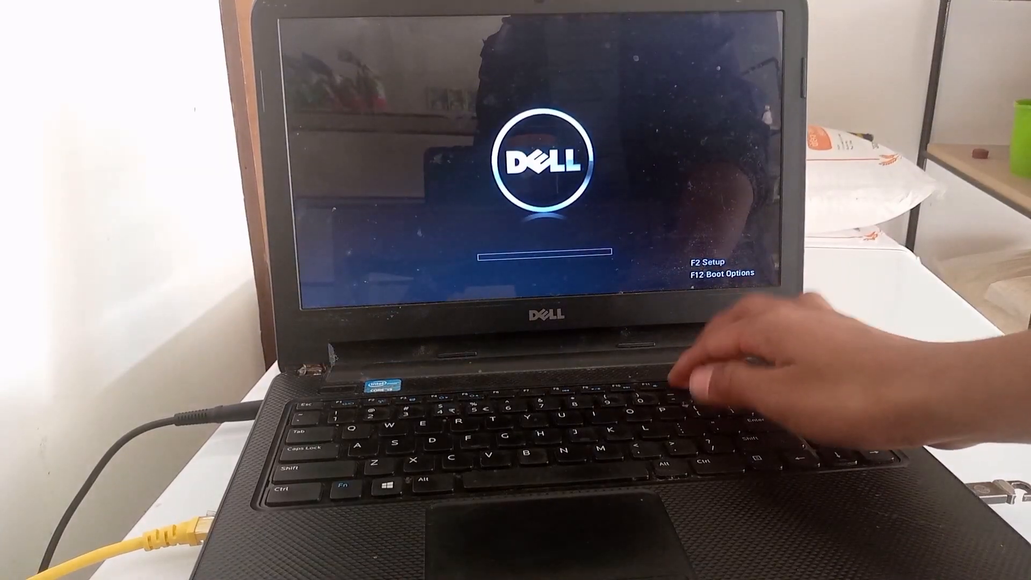
# Boot the Dell laptop from the USB flash disk and choose the standard Ubuntu Server install.
pyautogui.press('F12')
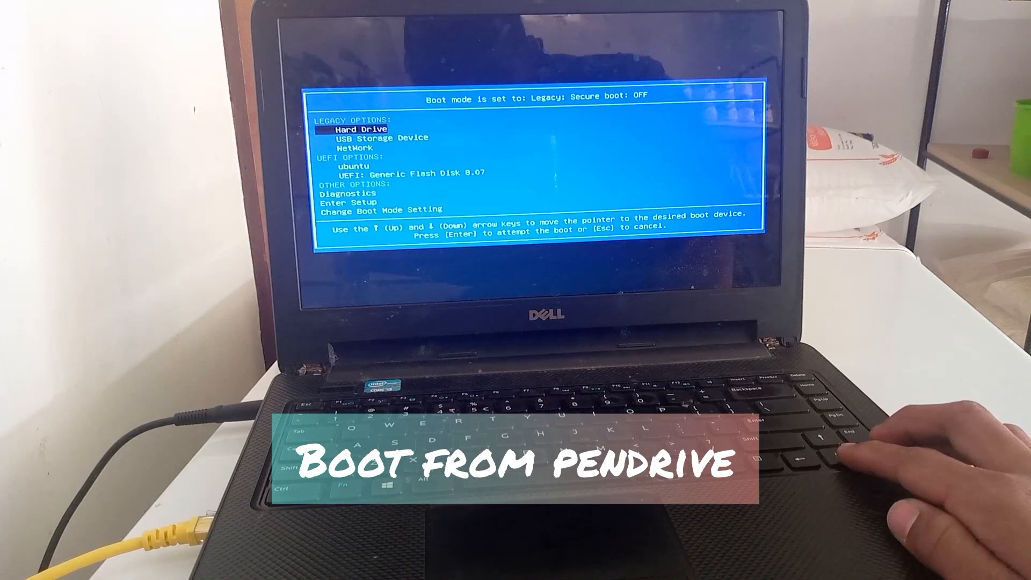
pyautogui.press('Down')
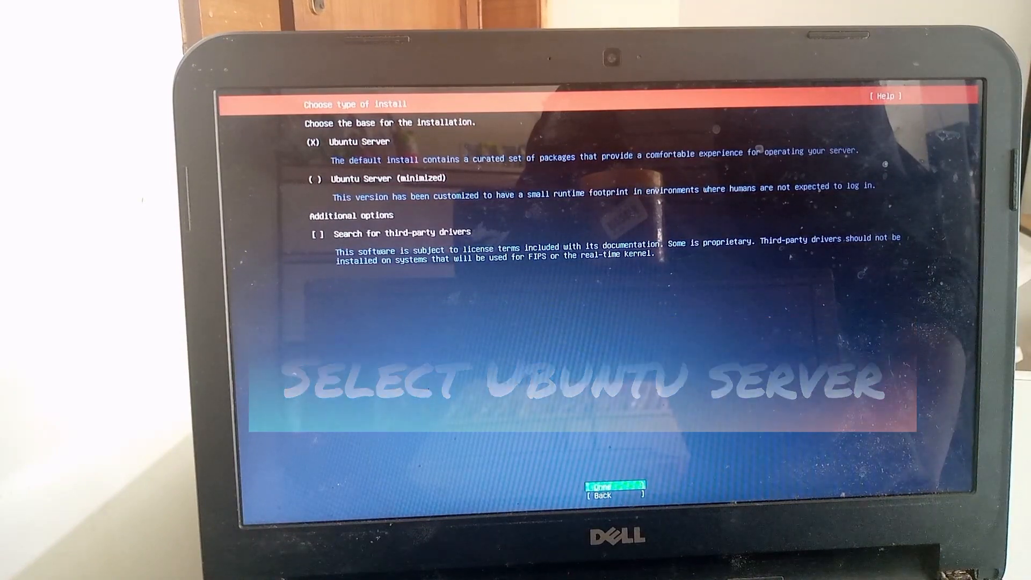
pyautogui.click(615, 486)
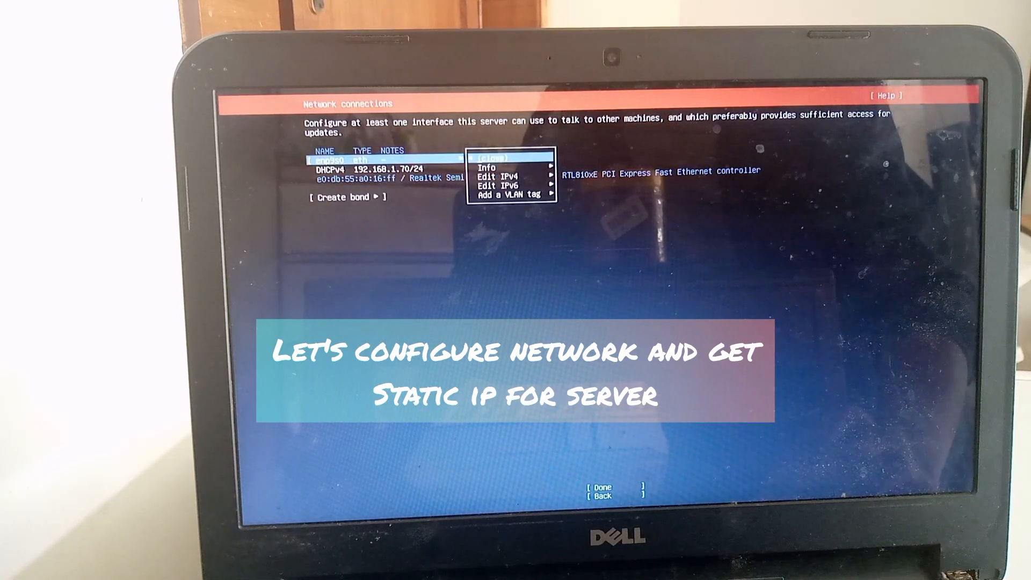
# Set enp9s0 IPv4 to Manual with address 192.168.1.80 on a /24 subnet and save.
pyautogui.click(500, 175)
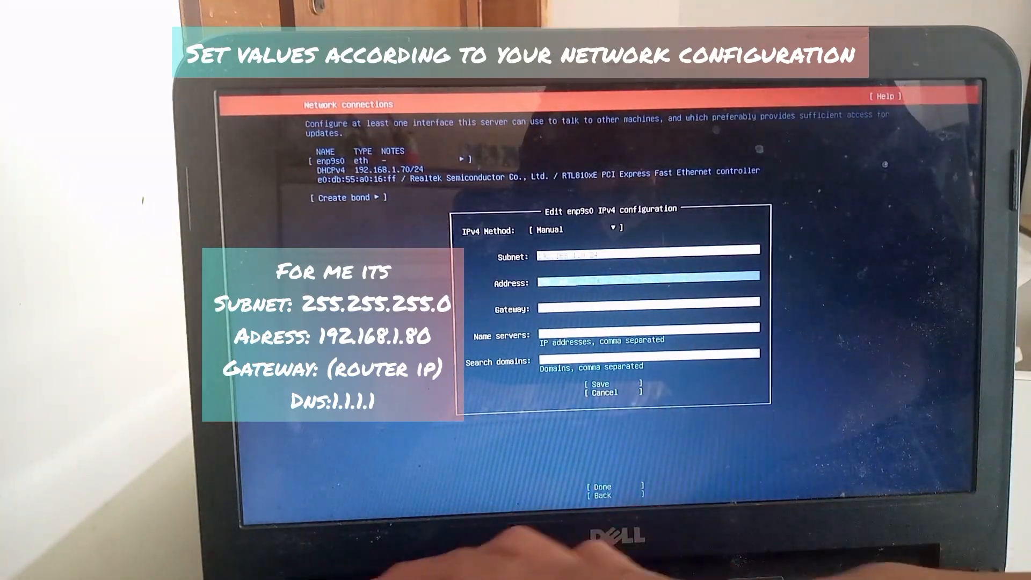
pyautogui.write('192.168.1.80')
pyautogui.click(648, 304)
pyautogui.write('192.168.1.254')
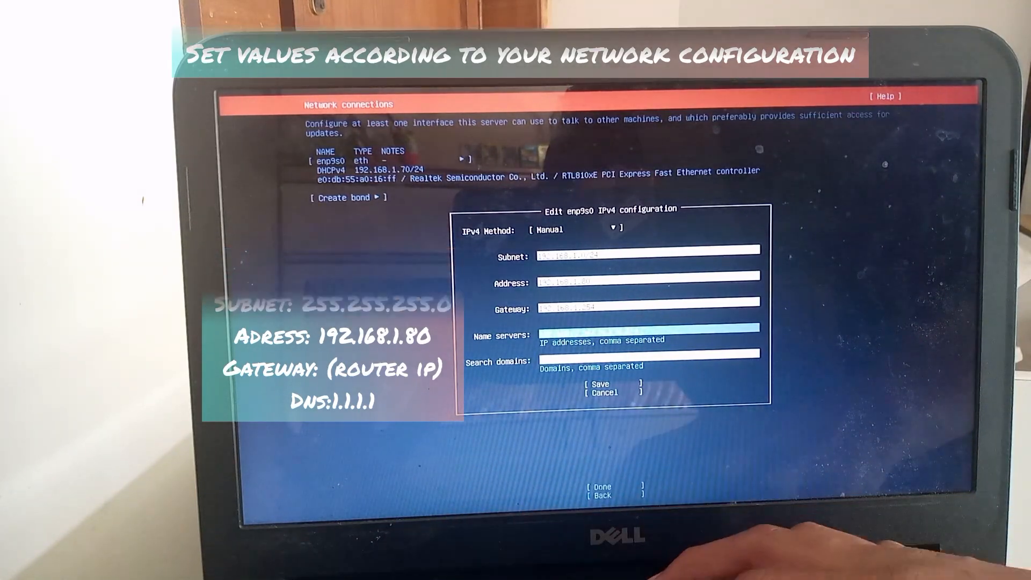
pyautogui.click(599, 384)
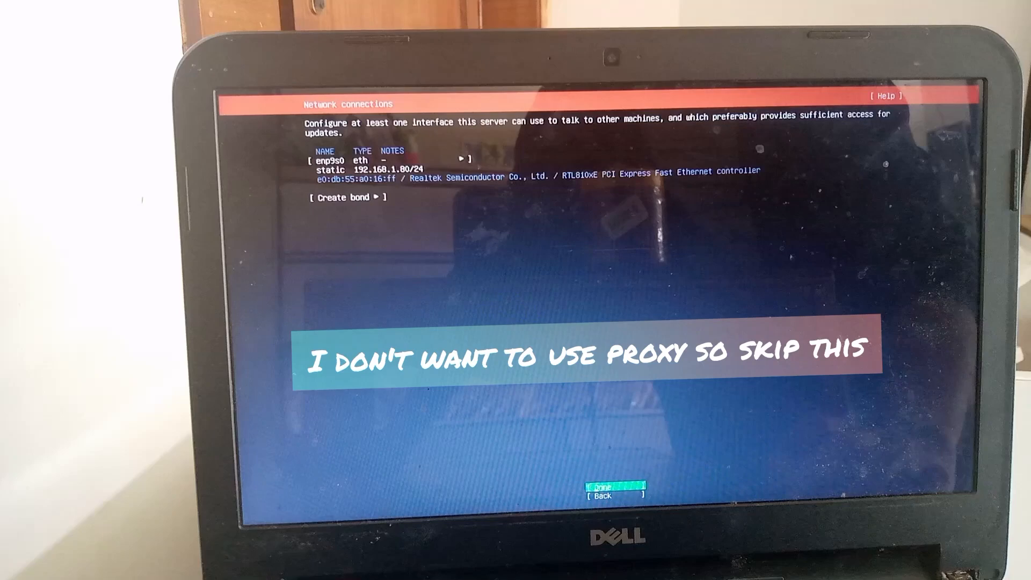
# Keep the network config, no proxy, default mirror, and whole-disk storage layout.
pyautogui.click(612, 489)
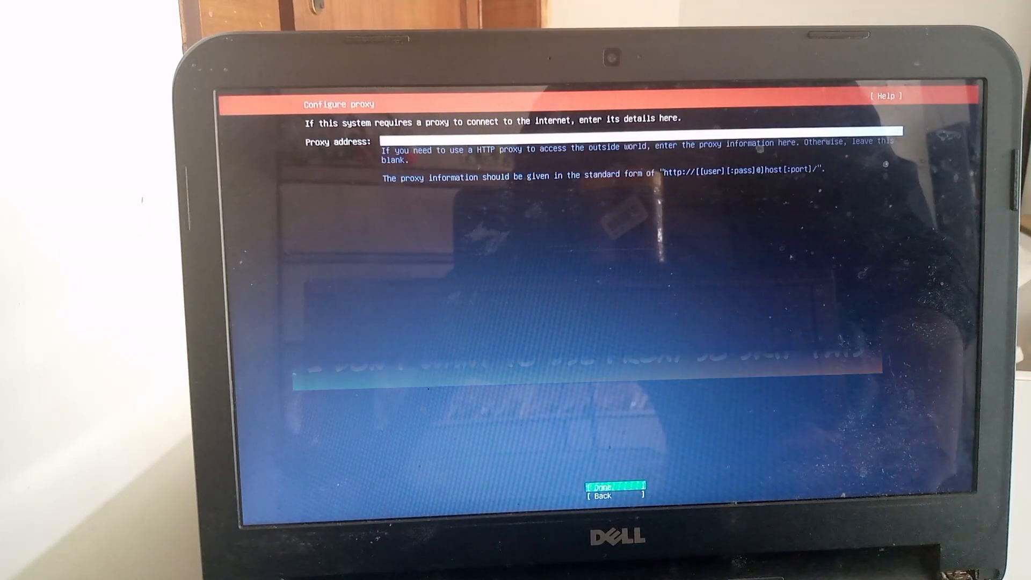
pyautogui.click(606, 488)
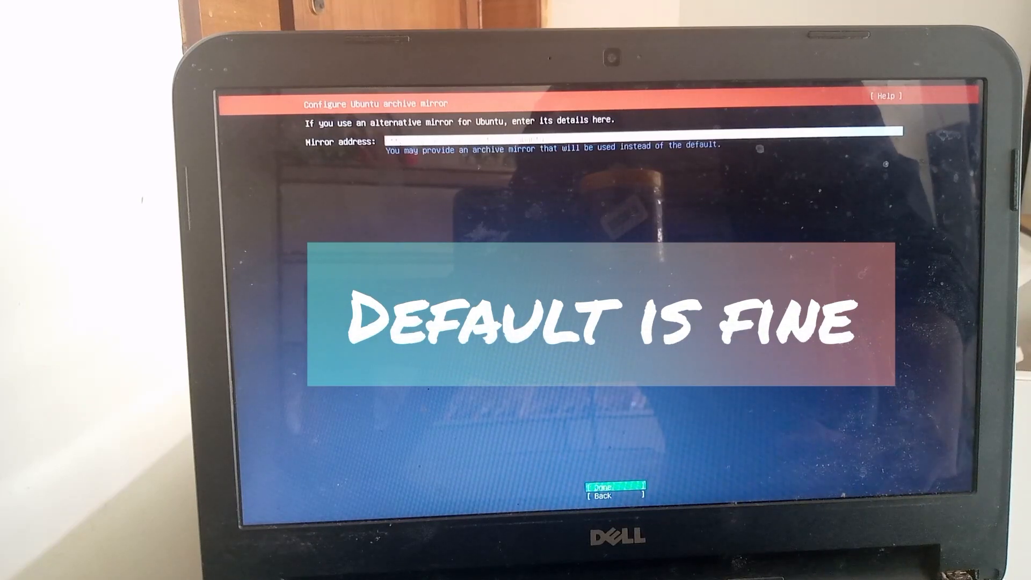
pyautogui.click(611, 487)
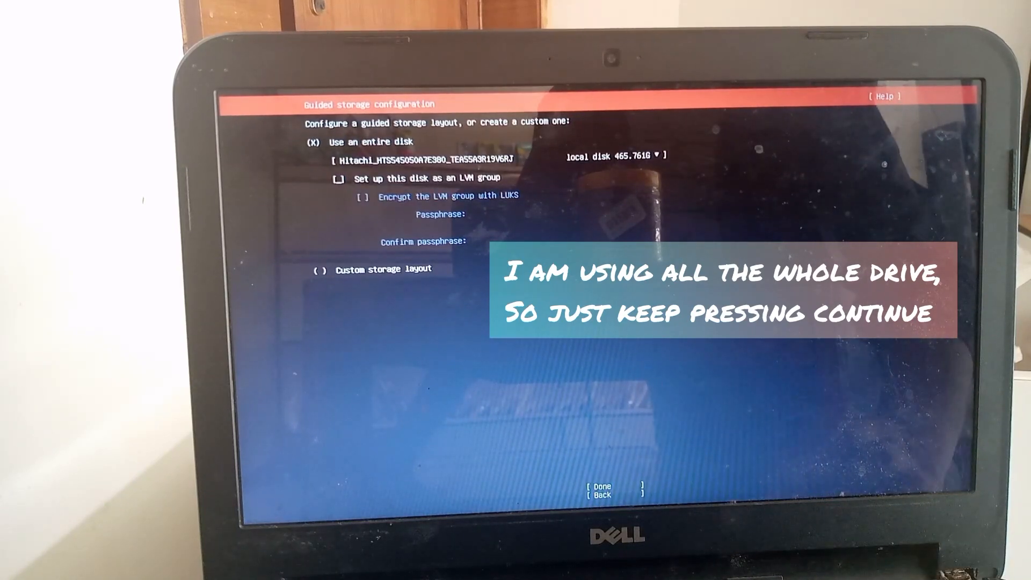
pyautogui.click(600, 487)
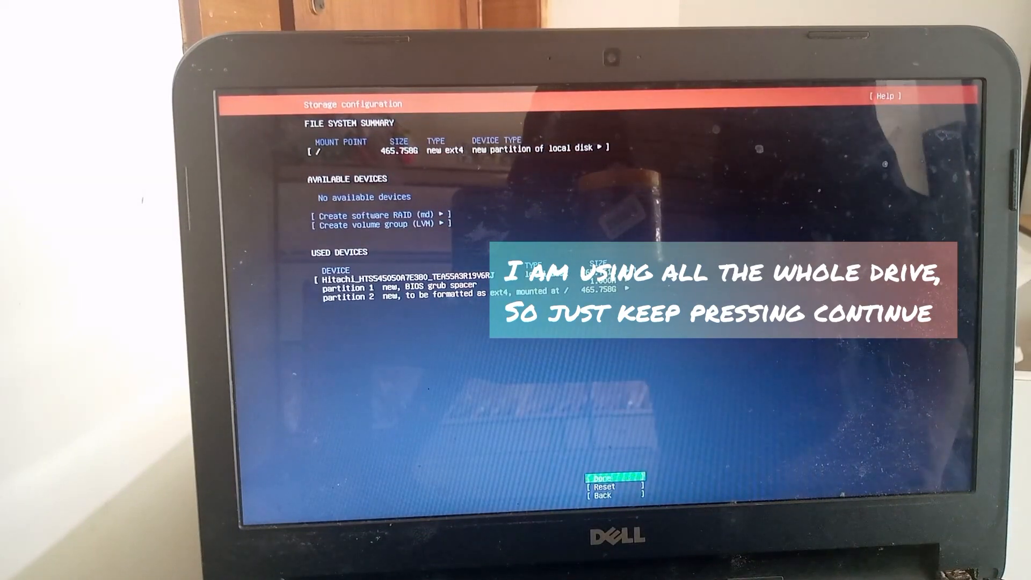
pyautogui.click(605, 477)
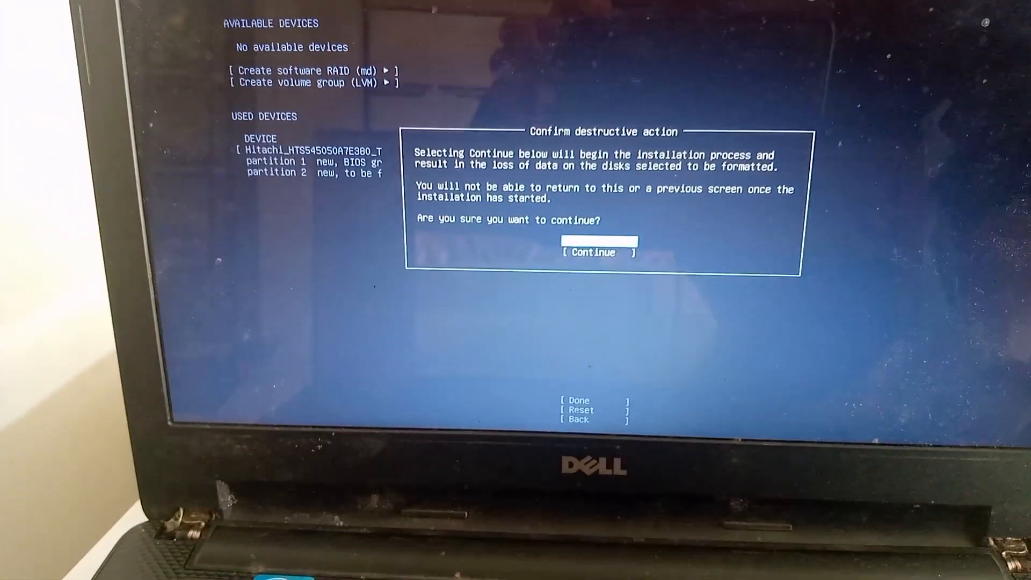
# Confirm wiping the disk and tick Install OpenSSH server.
pyautogui.click(598, 252)
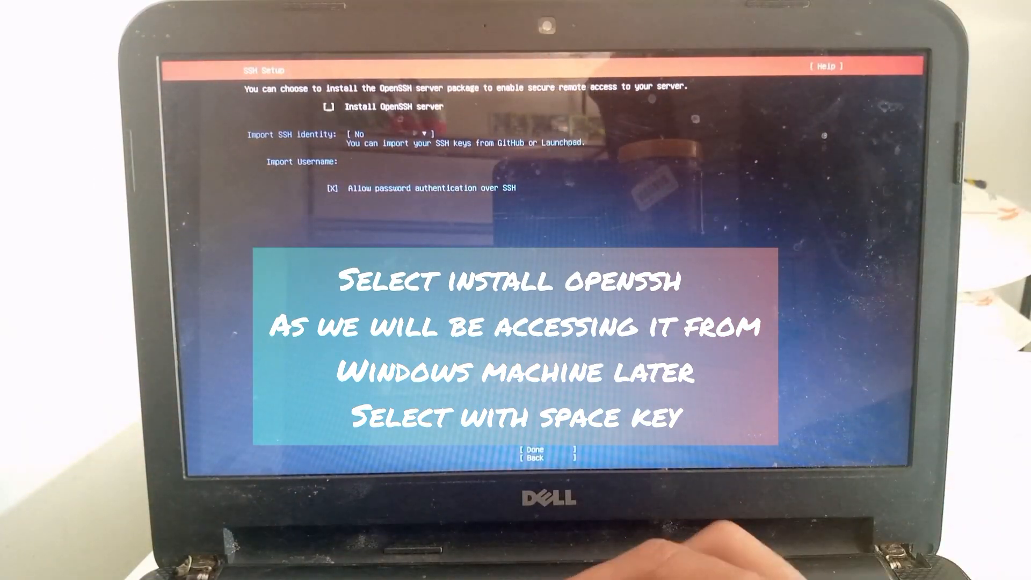
pyautogui.press('space')
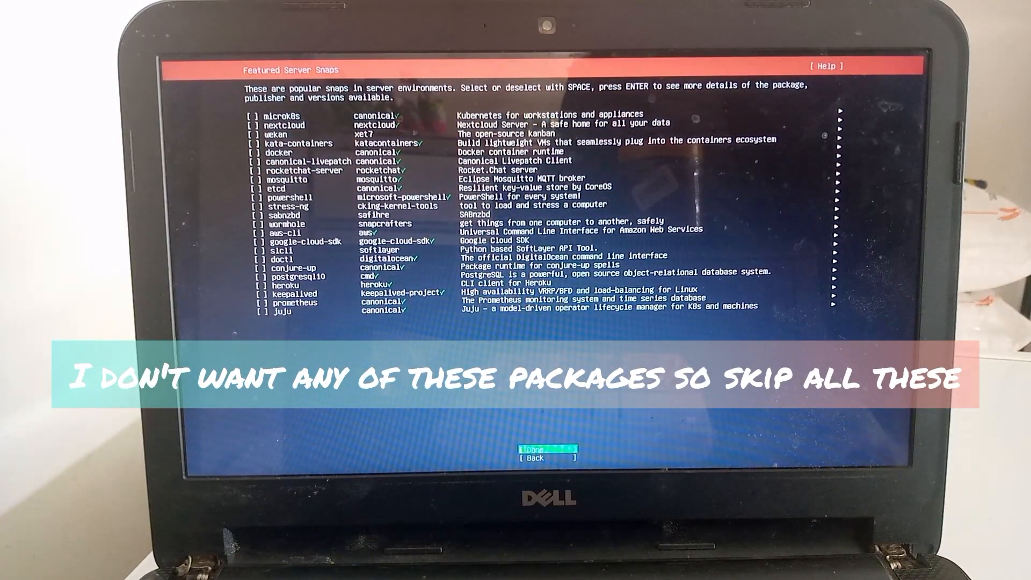
# Skip all featured server snaps, then reboot once installation completes.
pyautogui.click(545, 449)
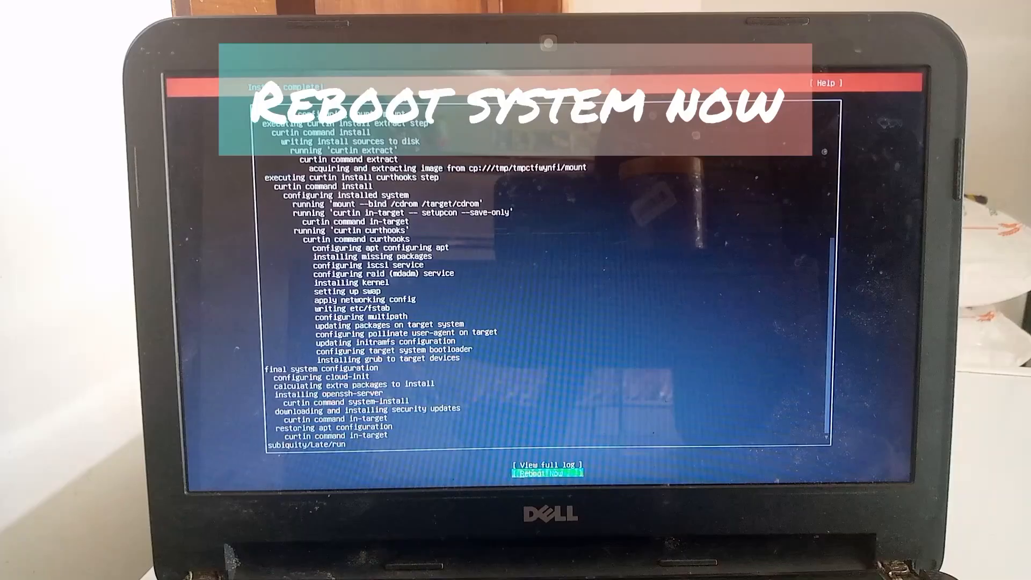
pyautogui.click(547, 474)
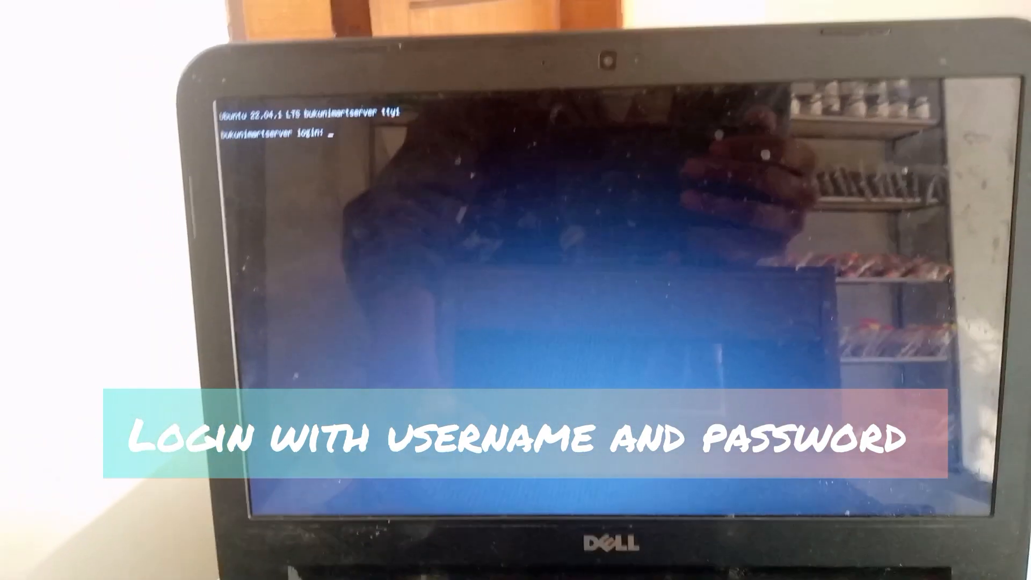
# Log in as 'buku' and become root with sudo su.
pyautogui.write('buku')
pyautogui.write('sudo su')
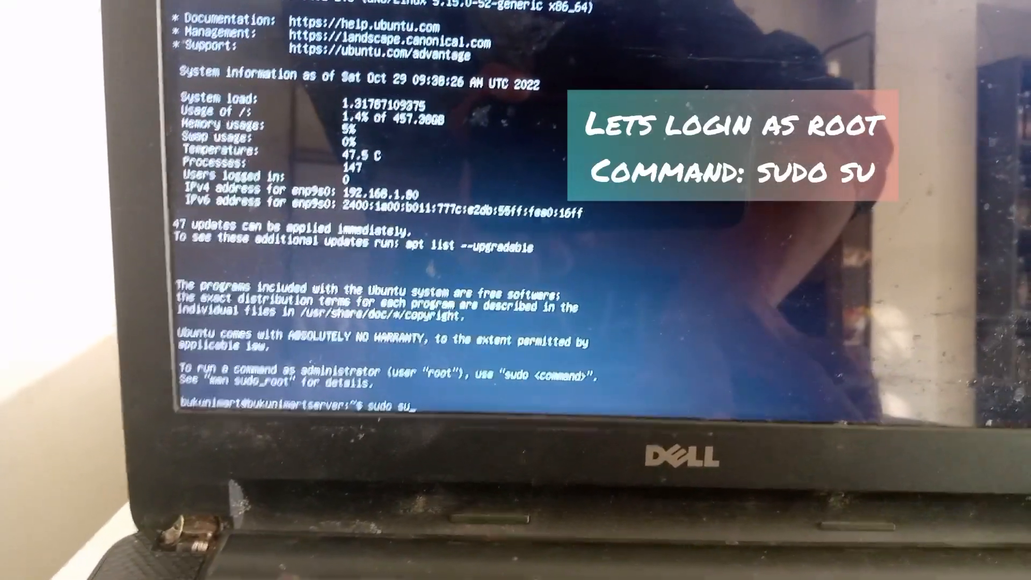
pyautogui.press('Return')
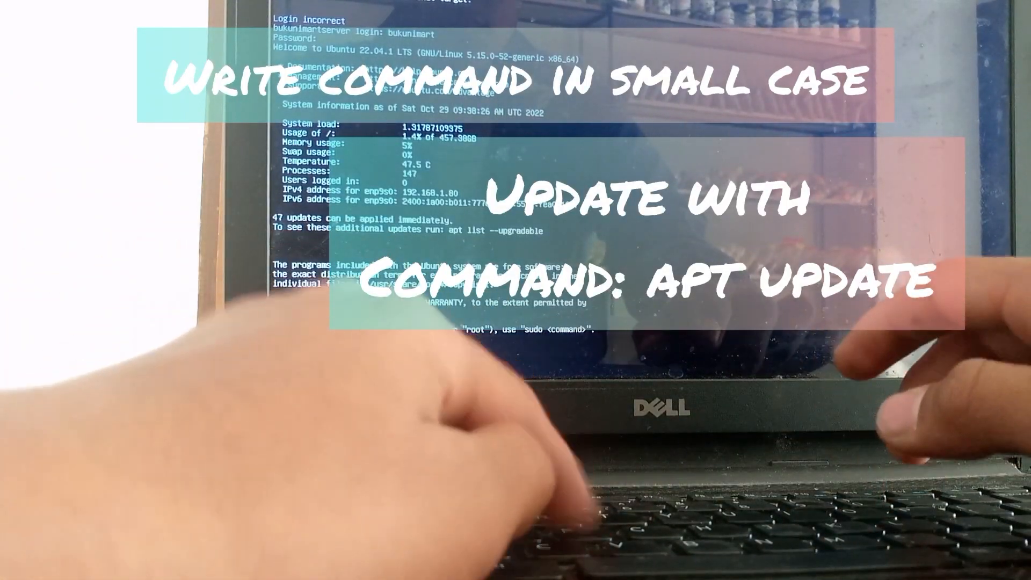
# Run apt update and apt upgrade, then confirm the services-restart selection.
pyautogui.write('apt update')
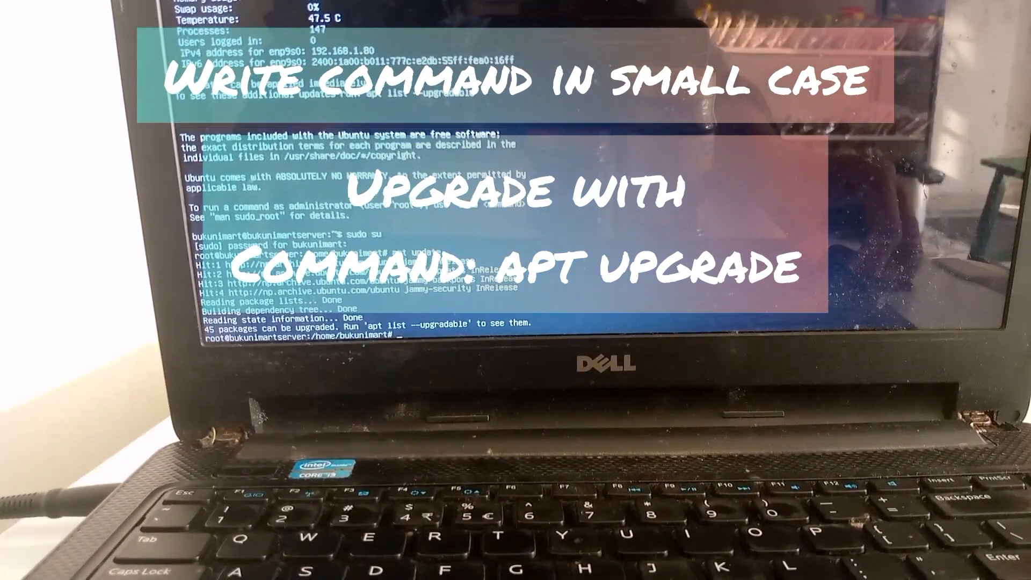
pyautogui.write('apt')
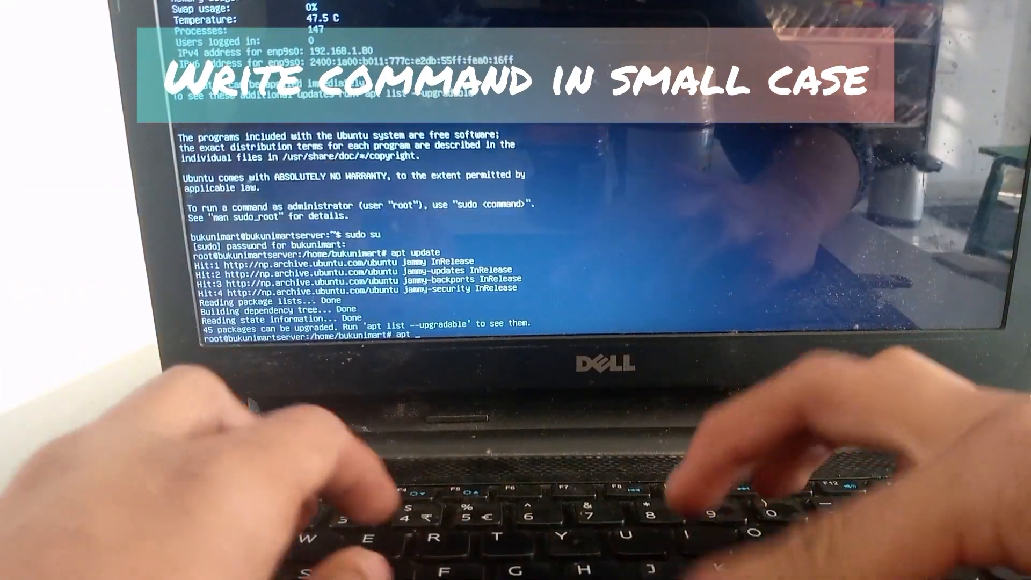
pyautogui.write('upgrad')
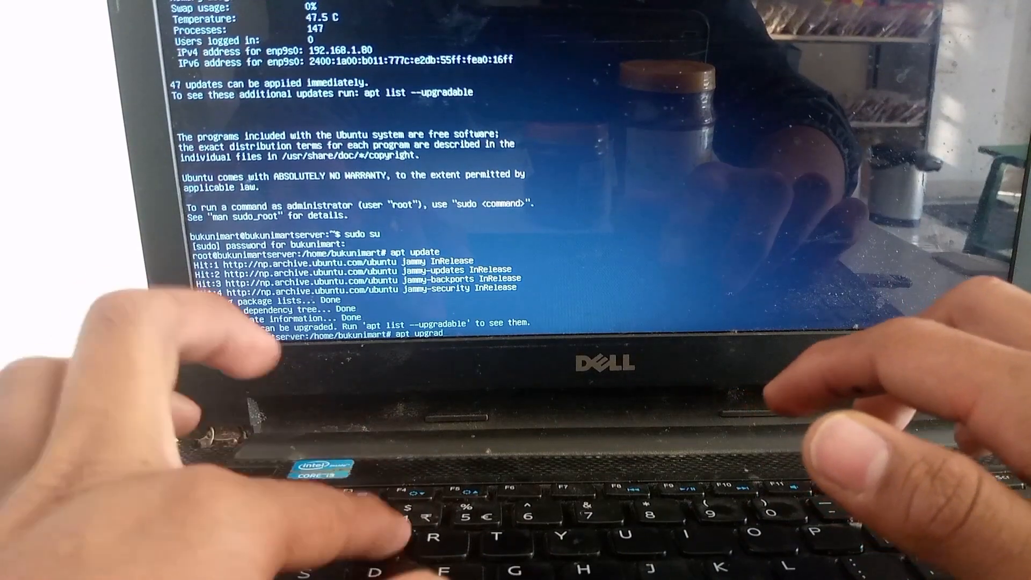
pyautogui.press('Return')
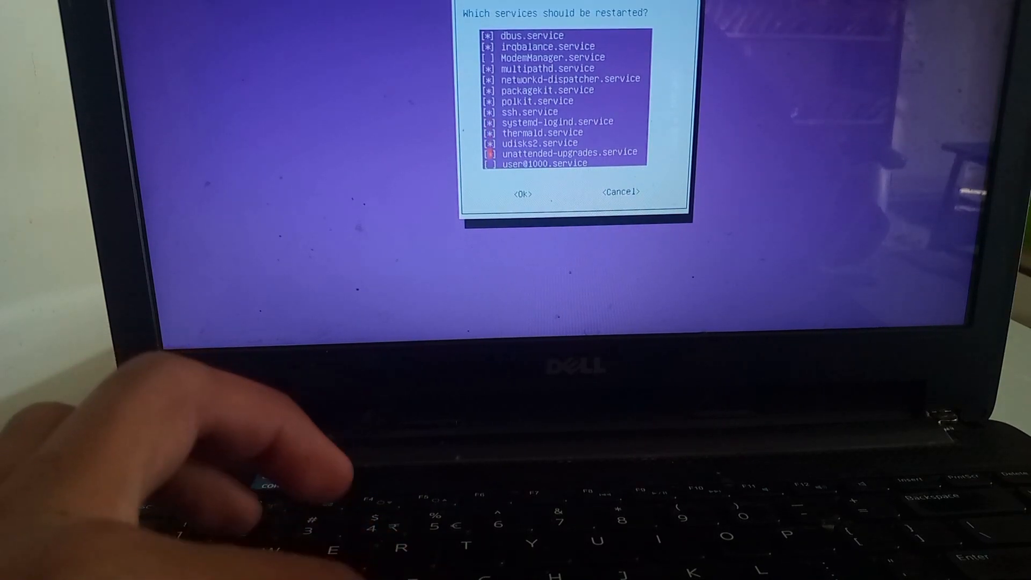
pyautogui.press('Down')
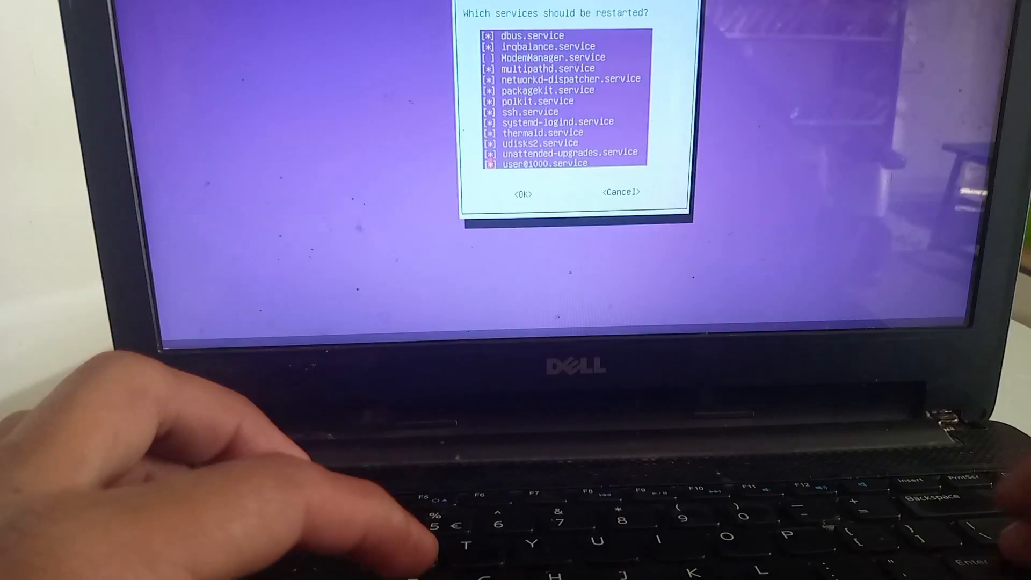